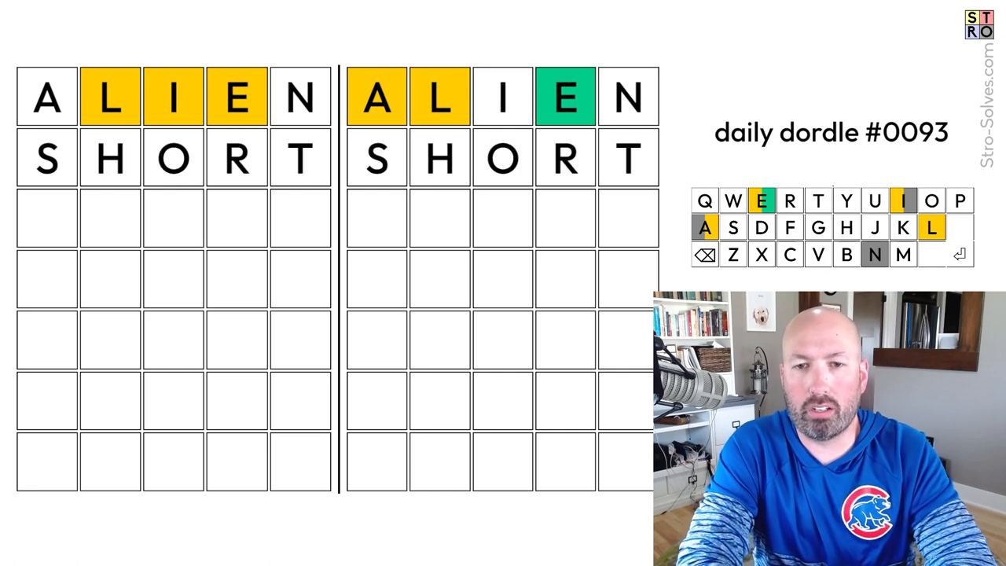
Submit PALER as the third Dordle guess on both boards
{"action": "key", "text": "enter"}
{"action": "type", "text": "LA"}
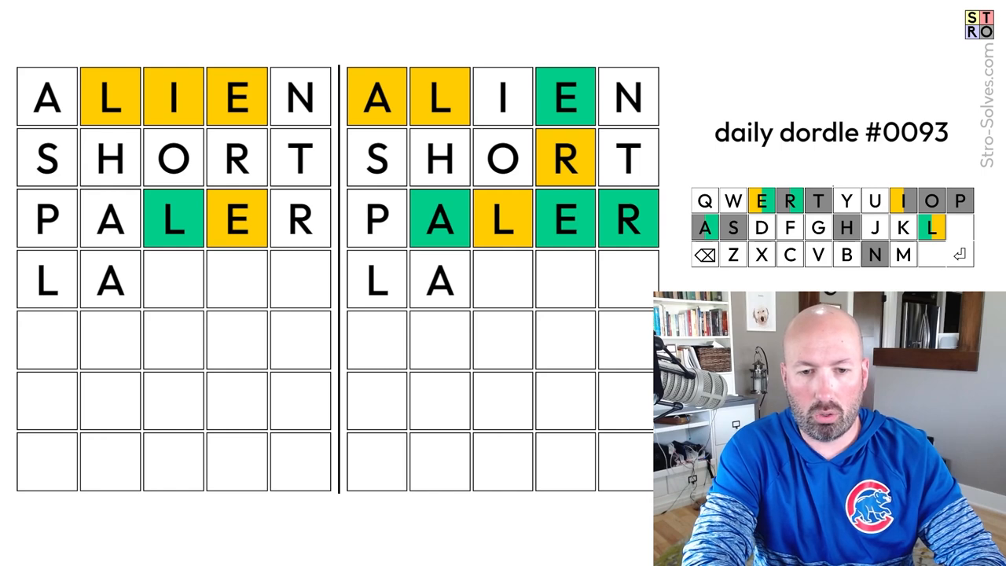
Enter BILGE as the fourth Dordle guess, solving the left board
{"action": "type", "text": "BELI"}
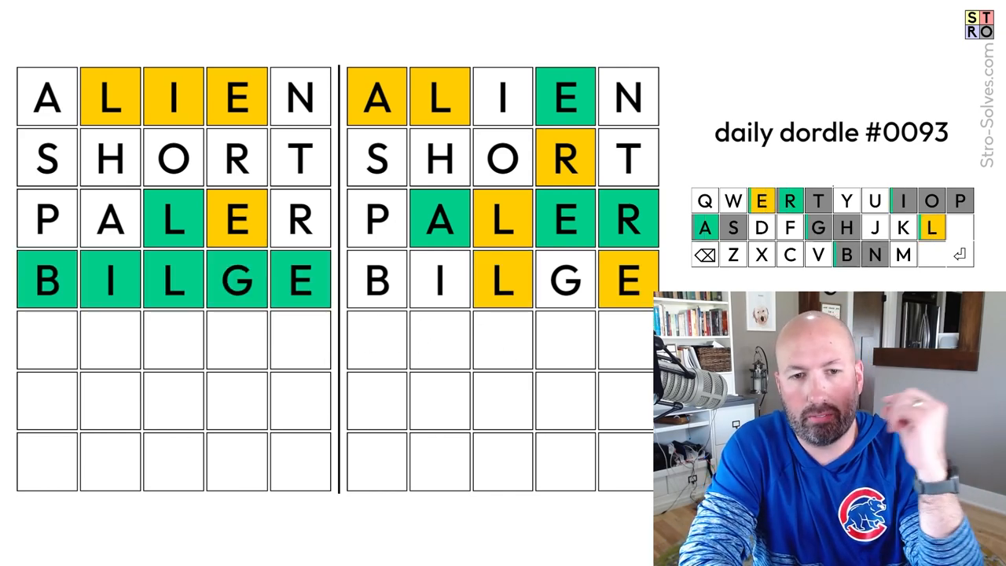
Submit MUCKY on Dordle's right board, then enter LAYER as Octordle's second guess
{"action": "type", "text": "LA"}
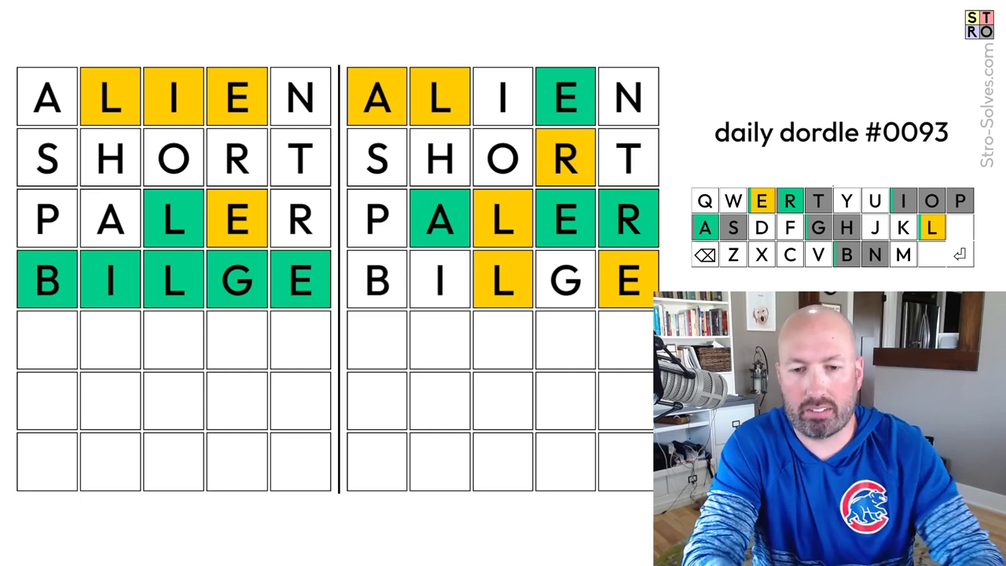
{"action": "key", "text": "enter"}
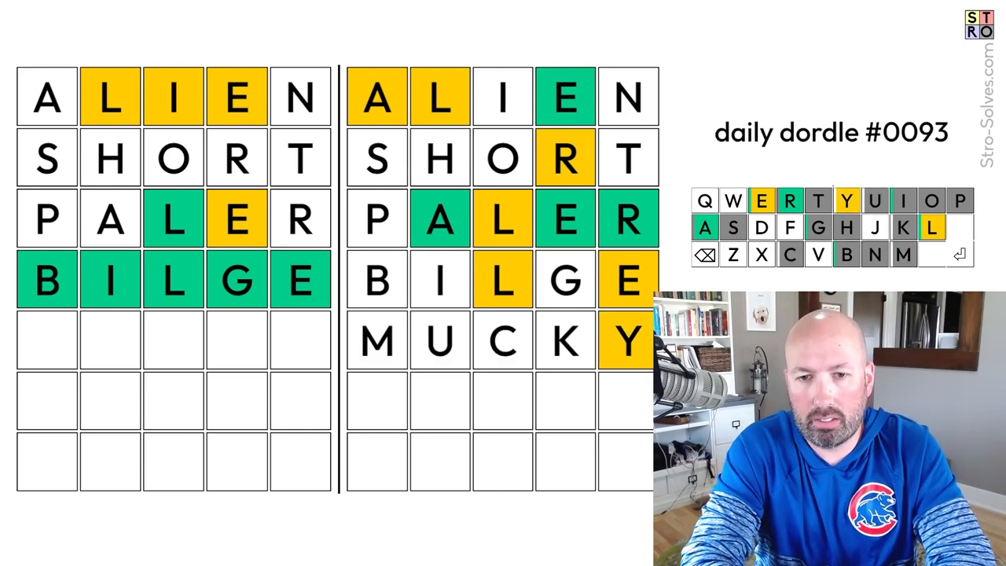
{"action": "type", "text": "LAYER"}
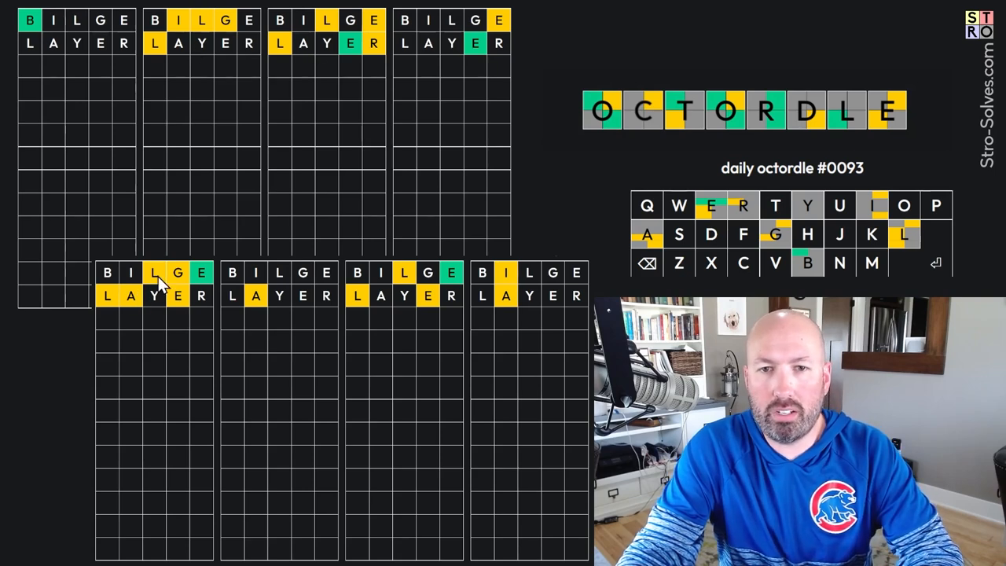
{"action": "mouse_move", "coordinate": [173, 360]}
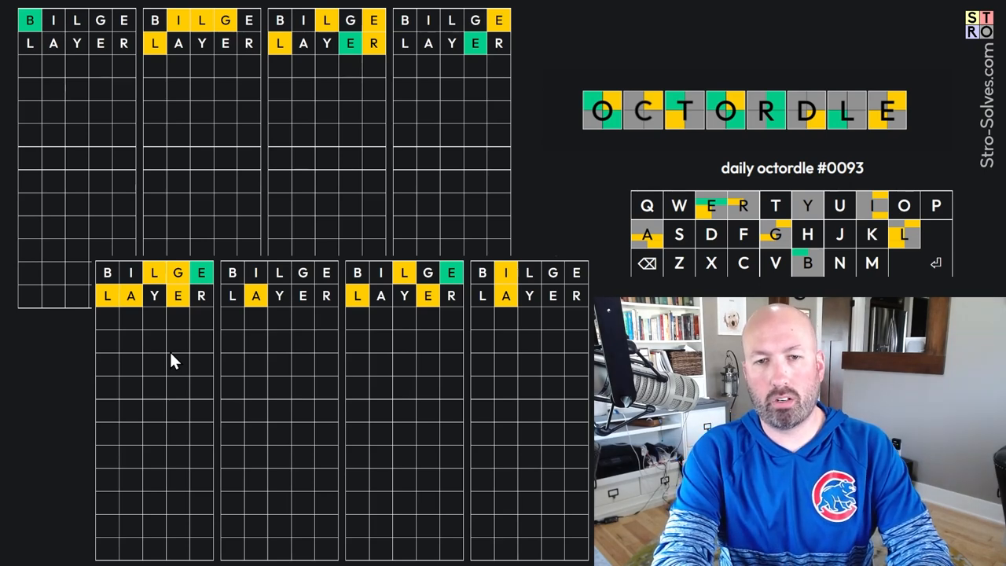
Start entering PUNCH in Octordle's third row across all eight boards
{"action": "type", "text": "XL"}
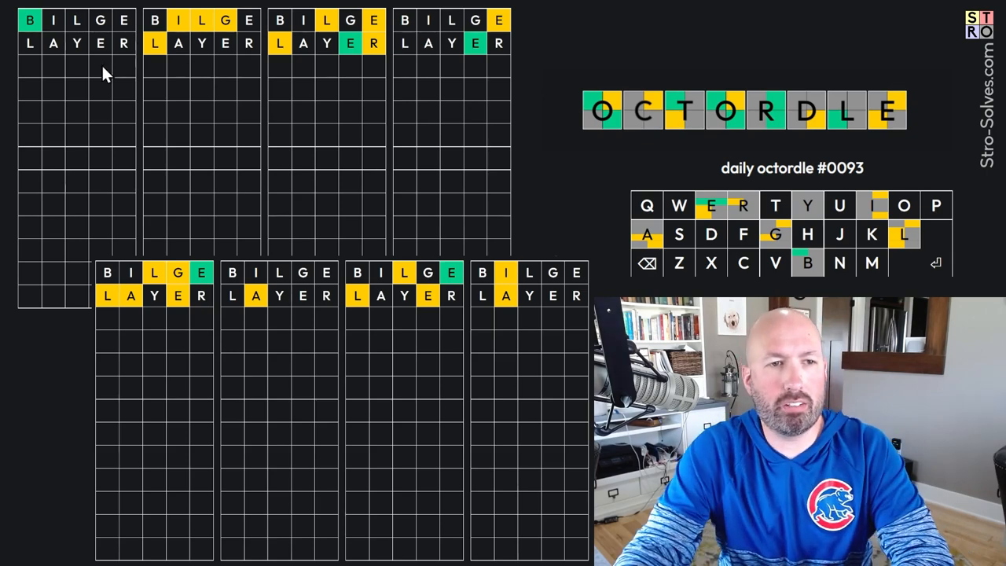
{"action": "mouse_move", "coordinate": [297, 328]}
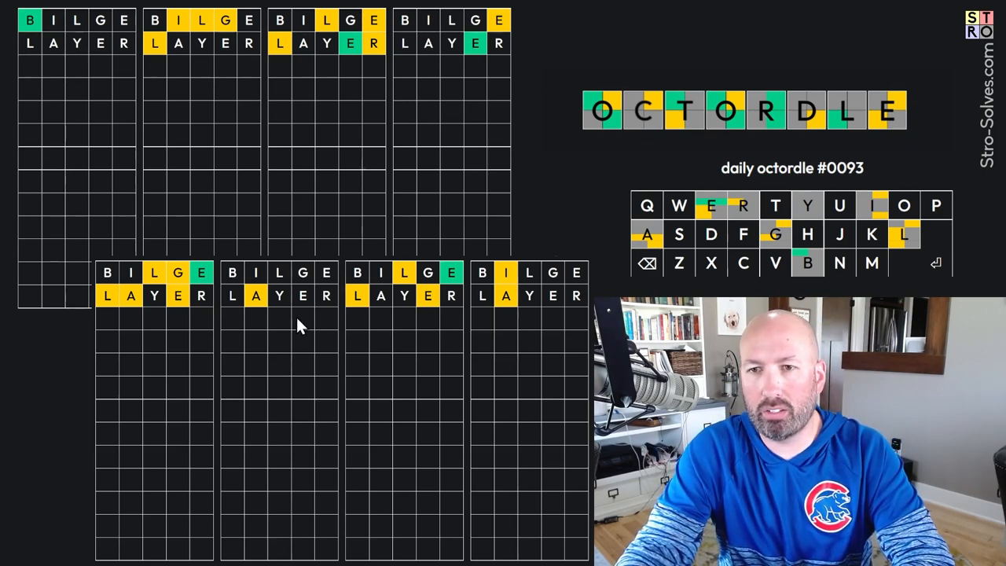
{"action": "mouse_move", "coordinate": [428, 547]}
{"action": "type", "text": "PUNCH"}
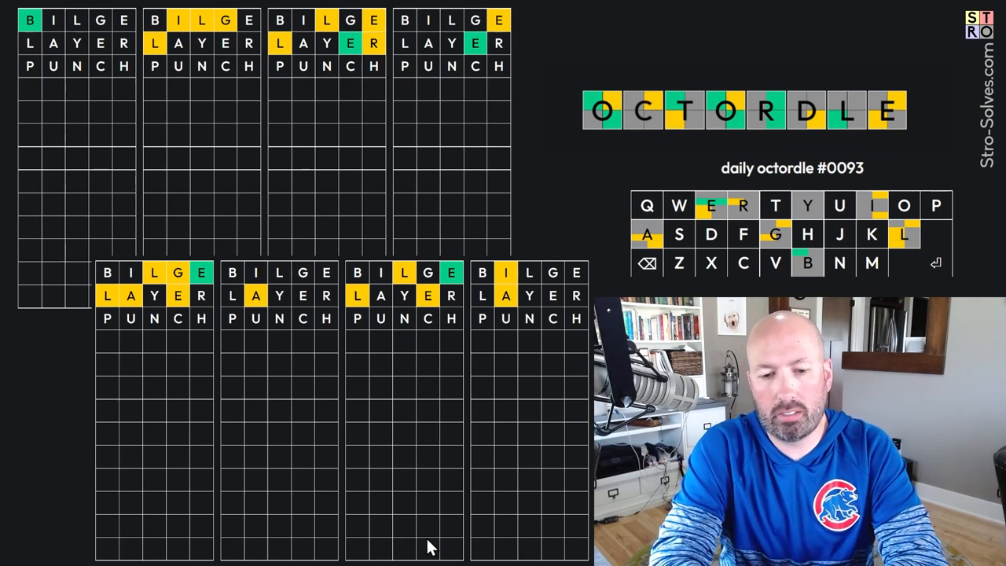
Submit PUNCH, enter BUTCH (correcting a mistyped X), then fill GLINT in the fifth row
{"action": "key", "text": "Return"}
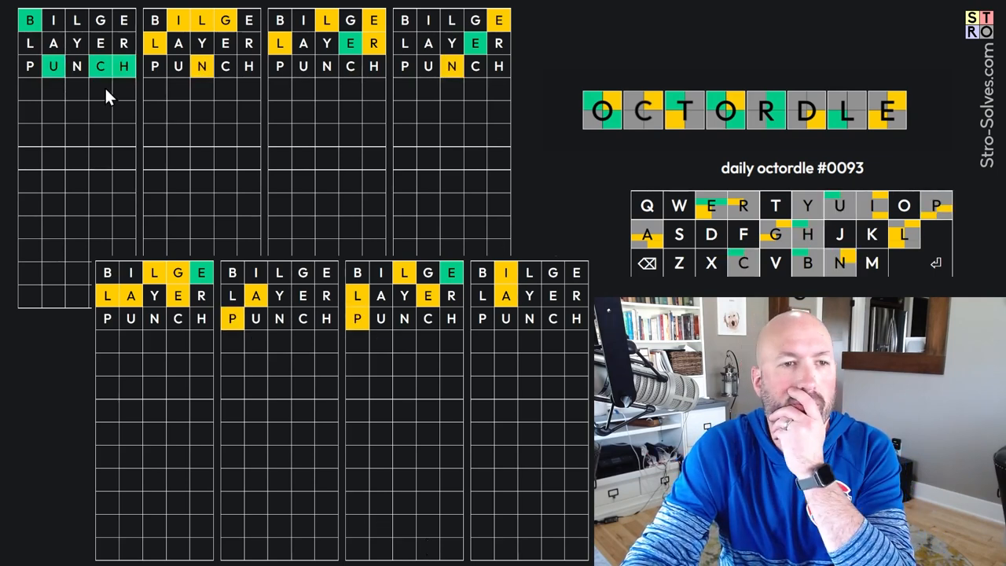
{"action": "type", "text": "BU"}
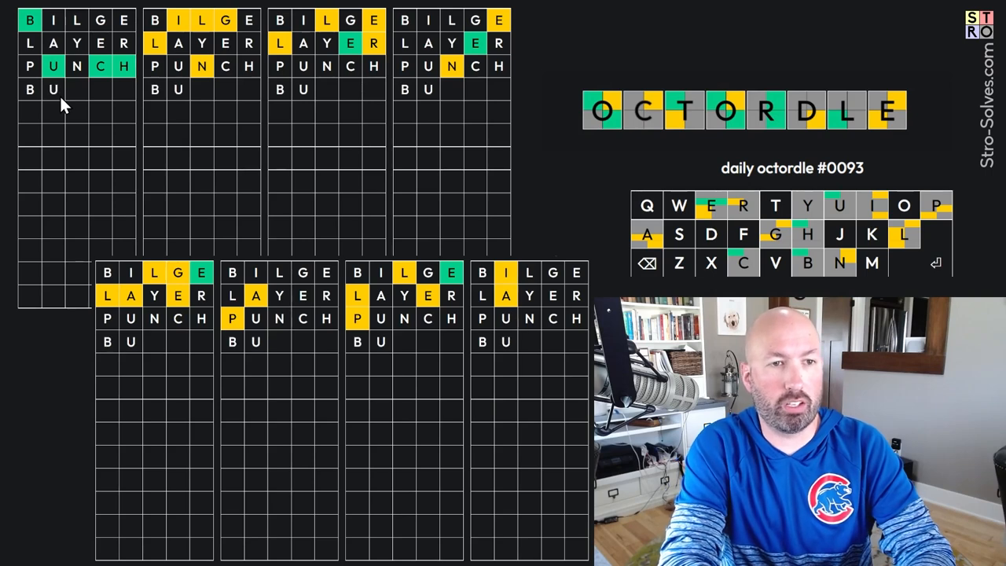
{"action": "type", "text": "X"}
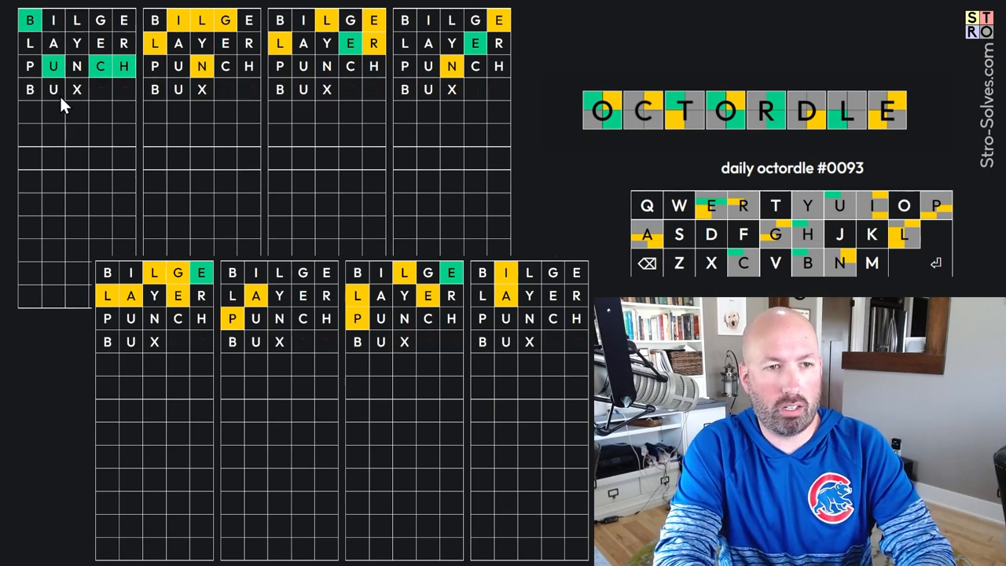
{"action": "key", "text": "backspace"}
{"action": "type", "text": "TCH"}
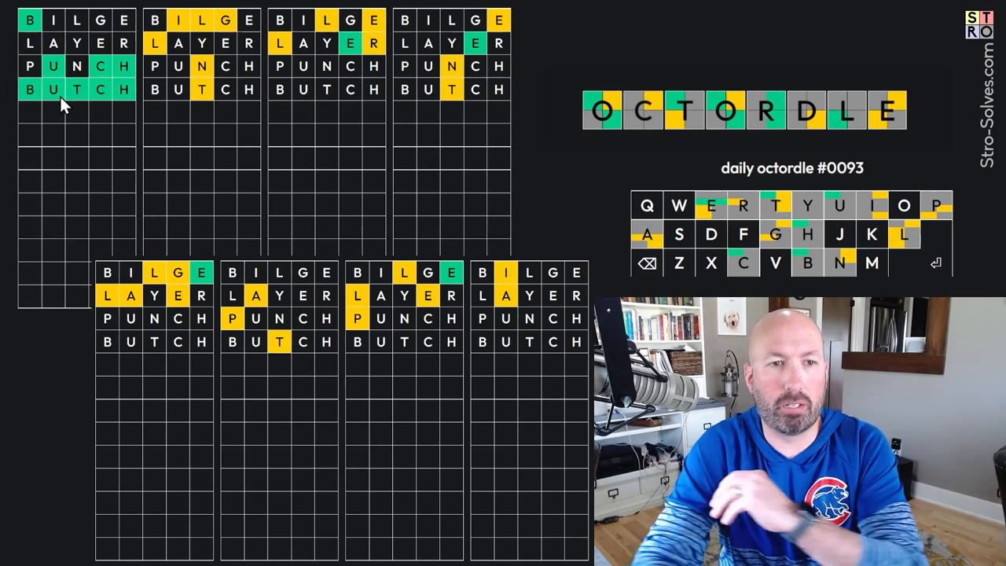
{"action": "mouse_move", "coordinate": [291, 374]}
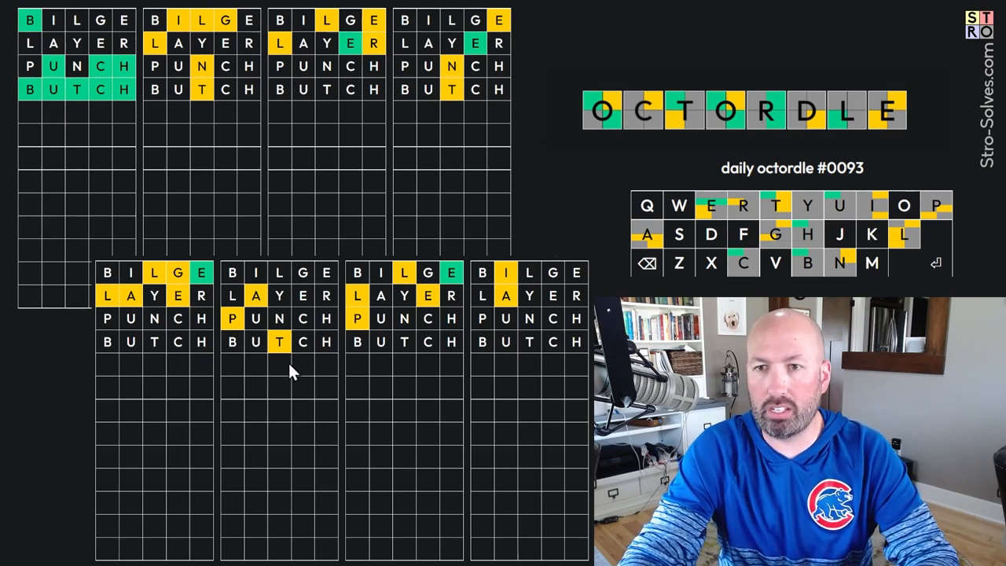
{"action": "mouse_move", "coordinate": [374, 90]}
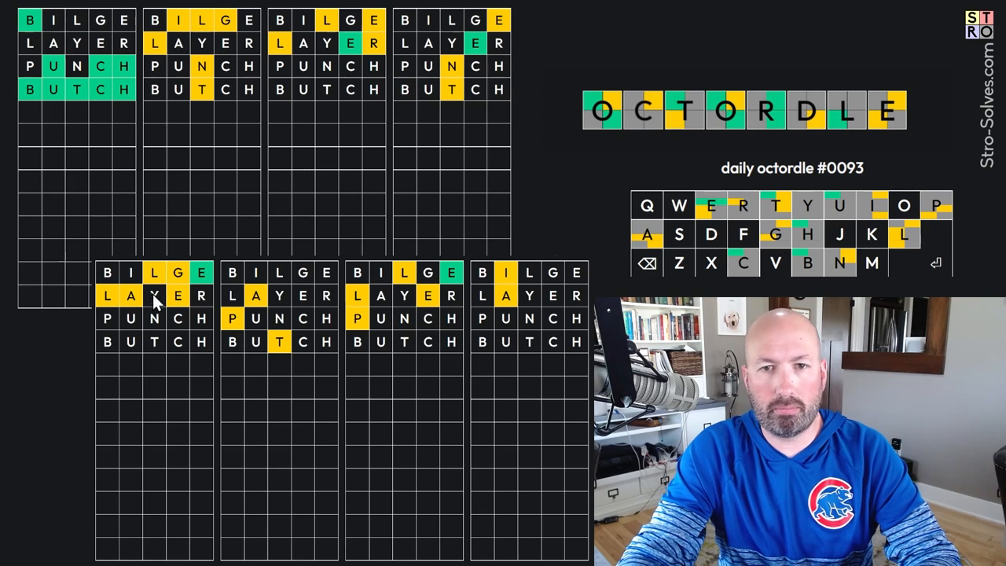
{"action": "mouse_move", "coordinate": [173, 368]}
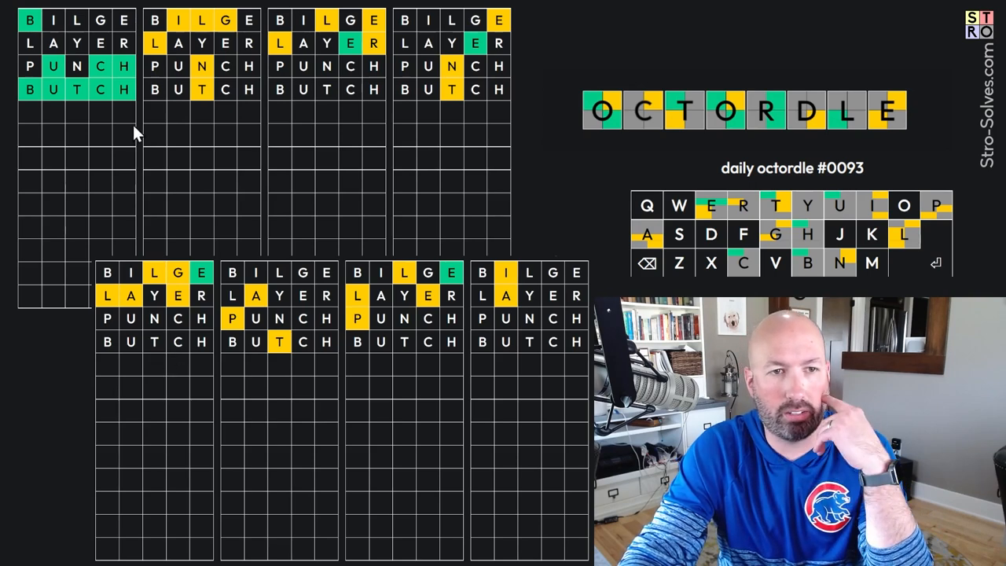
{"action": "type", "text": "G"}
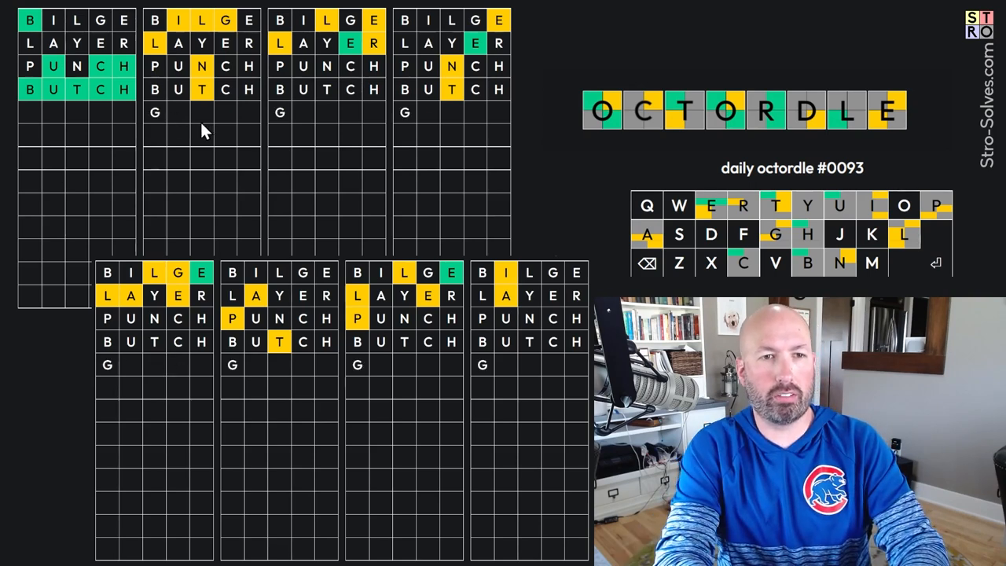
{"action": "type", "text": "LINT"}
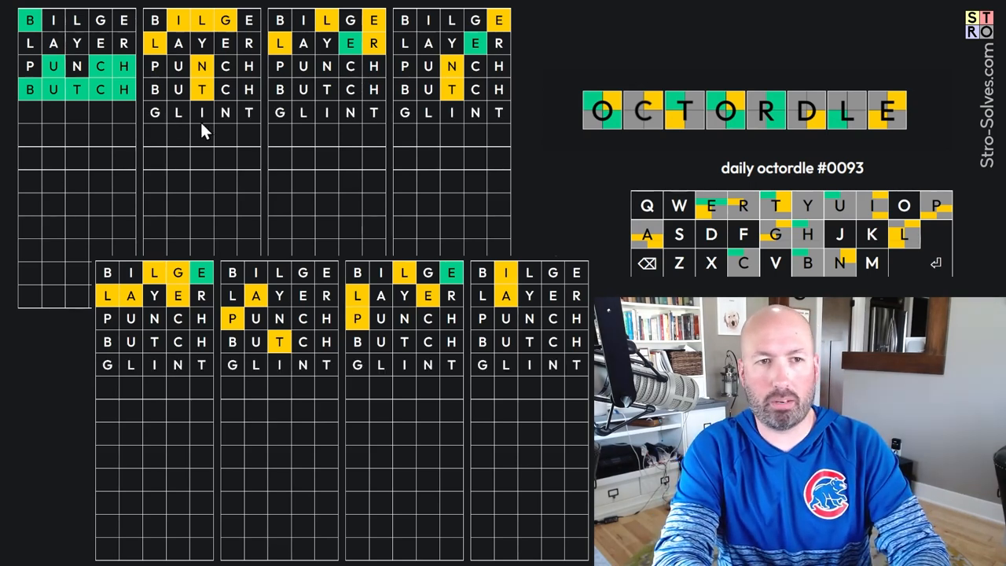
{"action": "key", "text": "Return"}
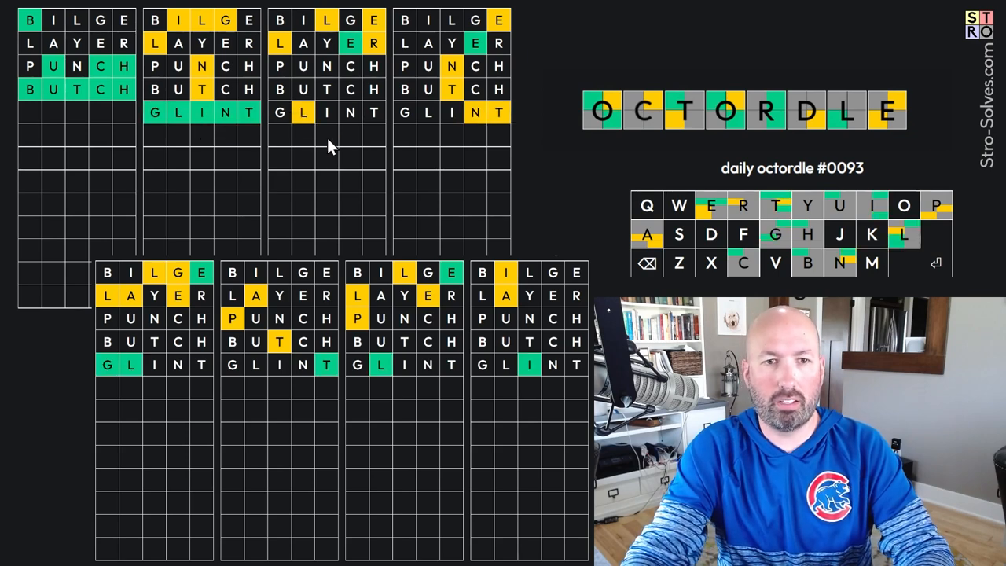
{"action": "mouse_move", "coordinate": [369, 161]}
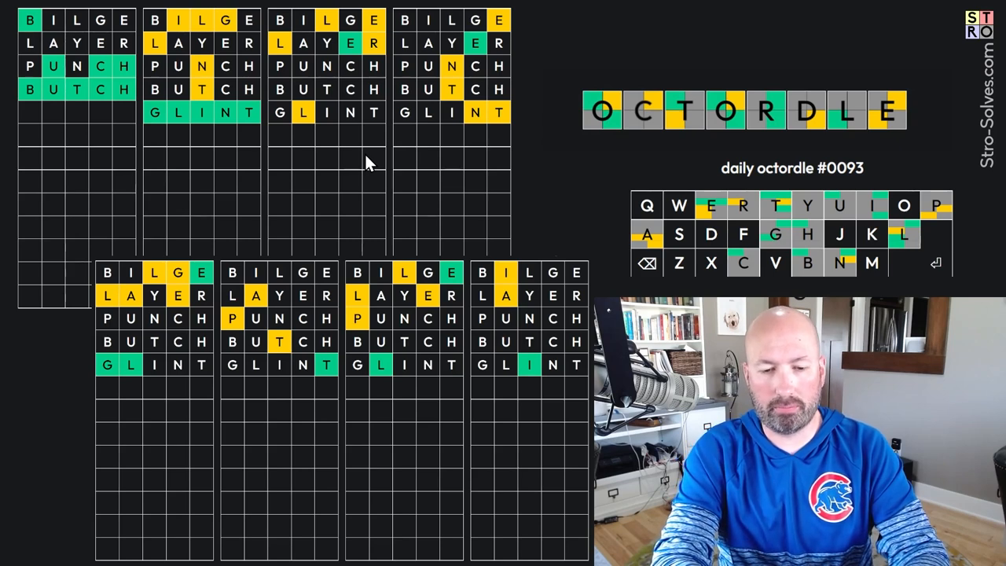
{"action": "key", "text": "Return"}
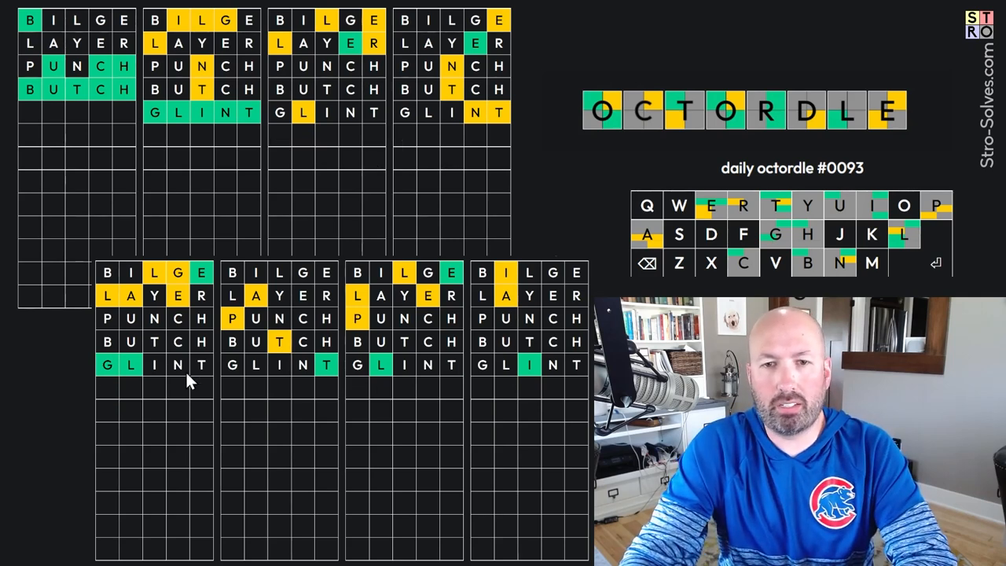
{"action": "mouse_move", "coordinate": [150, 385]}
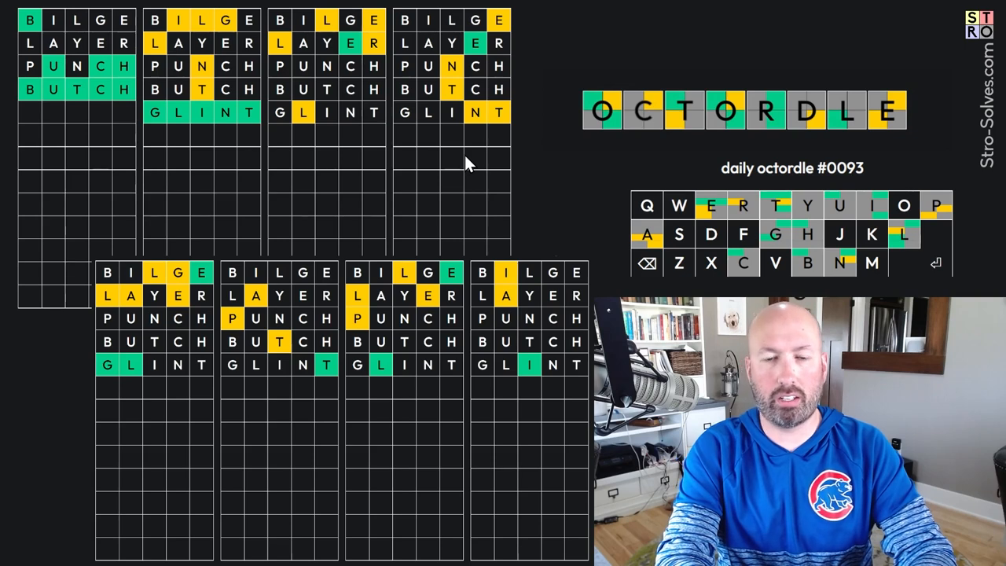
{"action": "type", "text": "T"}
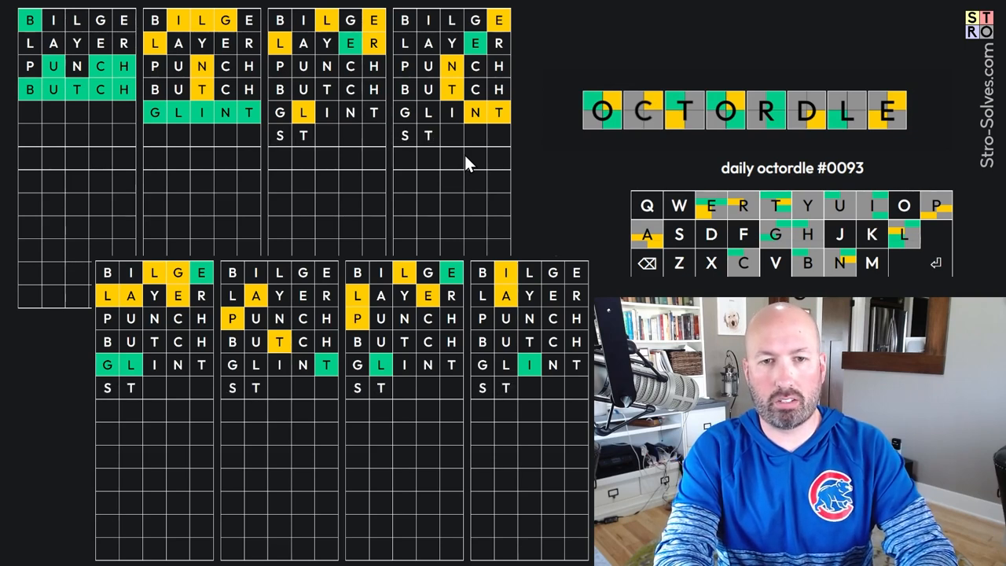
{"action": "type", "text": "XE"}
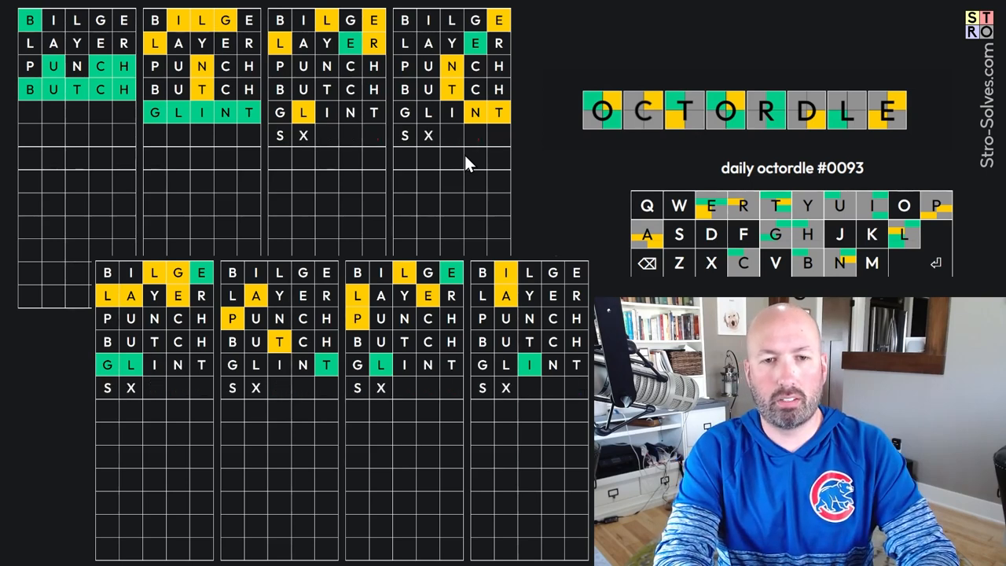
{"action": "type", "text": "TEN"}
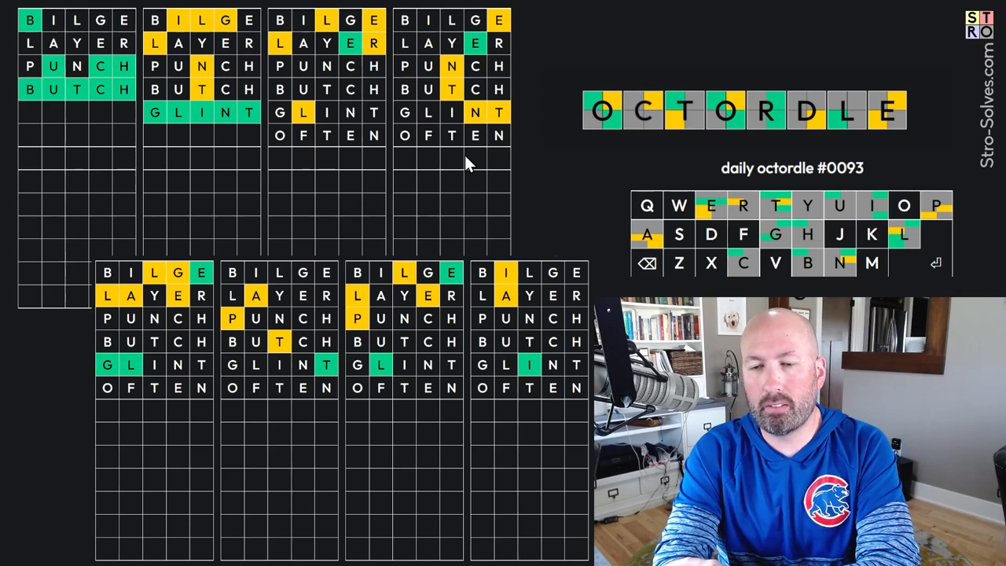
{"action": "key", "text": "backspace"}
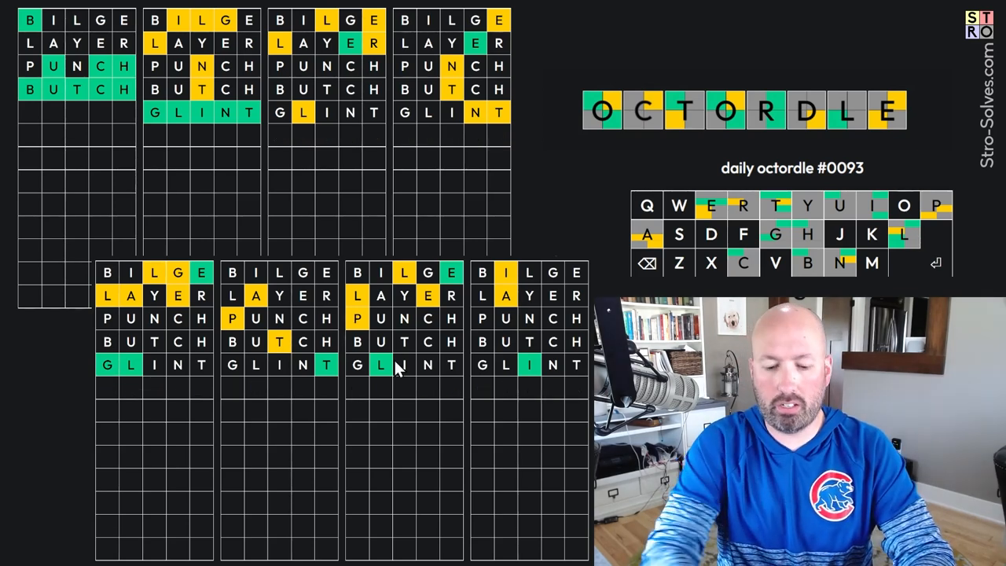
Enter SLOPE as Octordle's sixth guess on the unsolved boards
{"action": "type", "text": "SLOPE"}
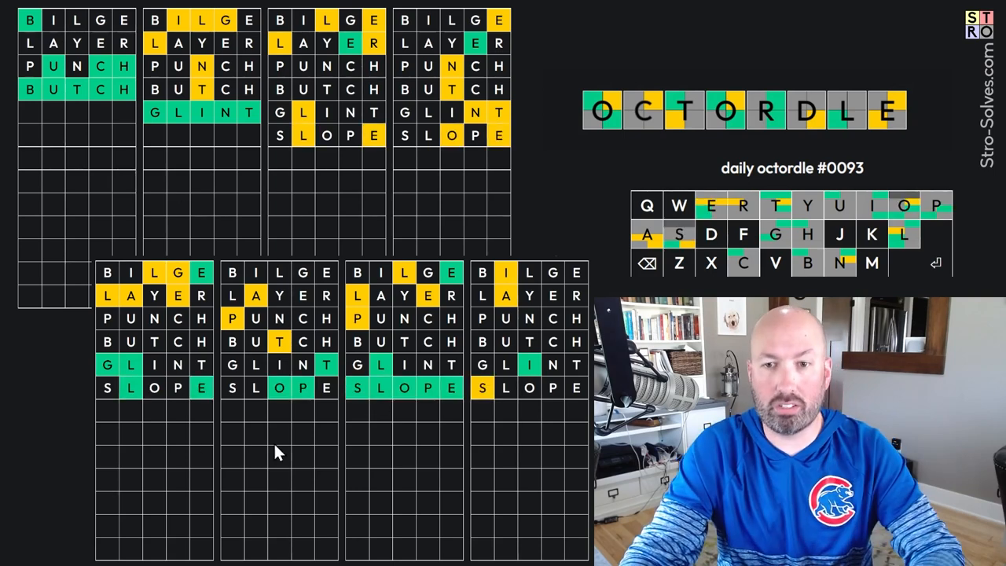
{"action": "mouse_move", "coordinate": [284, 437]}
{"action": "type", "text": "GLAZE"}
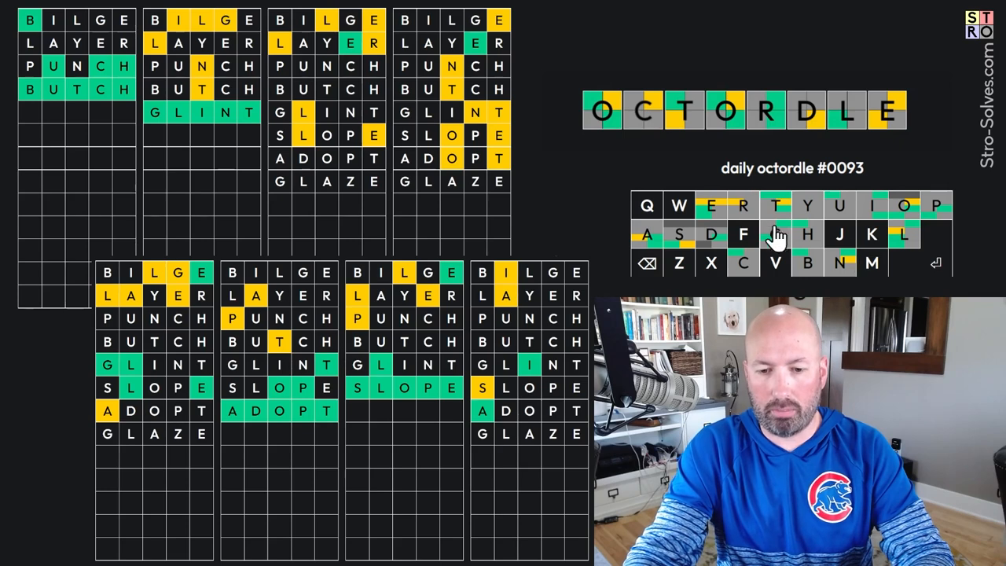
{"action": "mouse_move", "coordinate": [773, 235]}
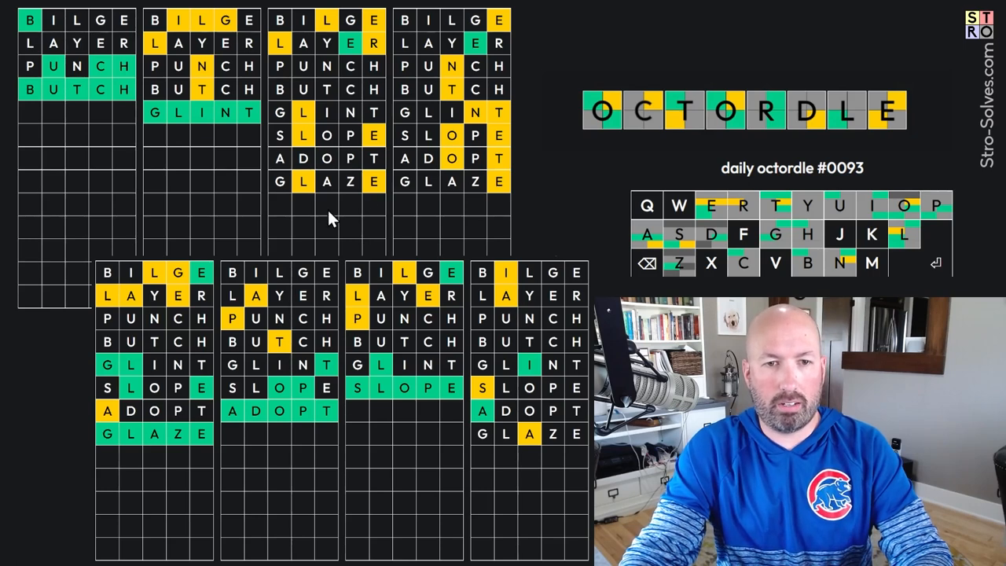
{"action": "mouse_move", "coordinate": [456, 220]}
{"action": "type", "text": "TOXEN"}
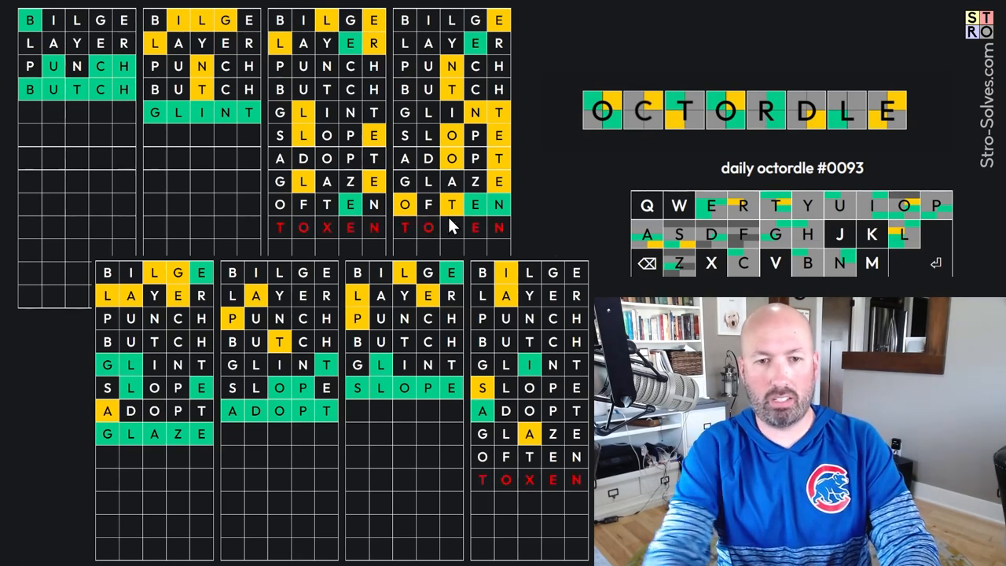
Replace the rejected TOXEN with TOKEN, completing a top board, and begin the next guess
{"action": "key", "text": "enter"}
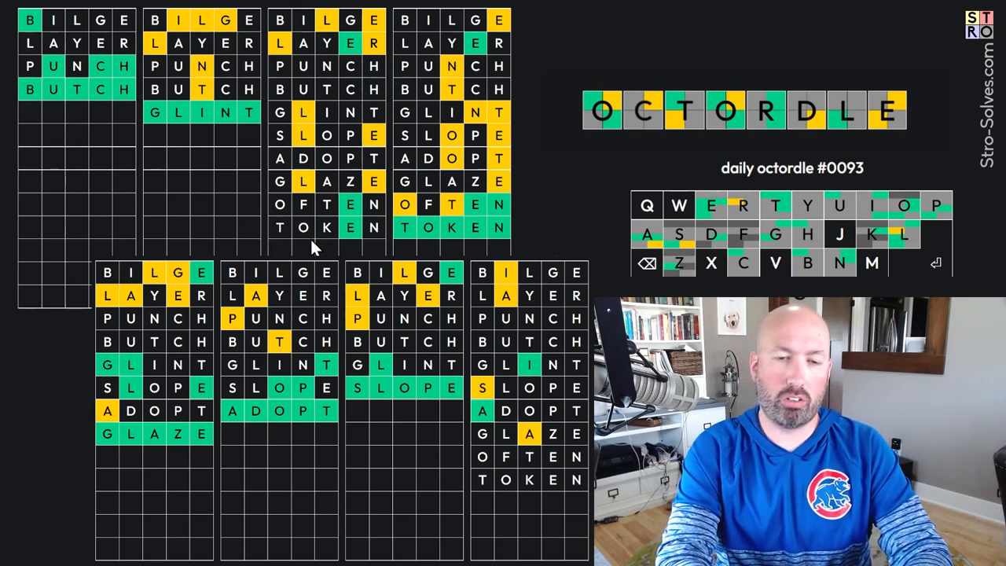
{"action": "type", "text": "XERE"}
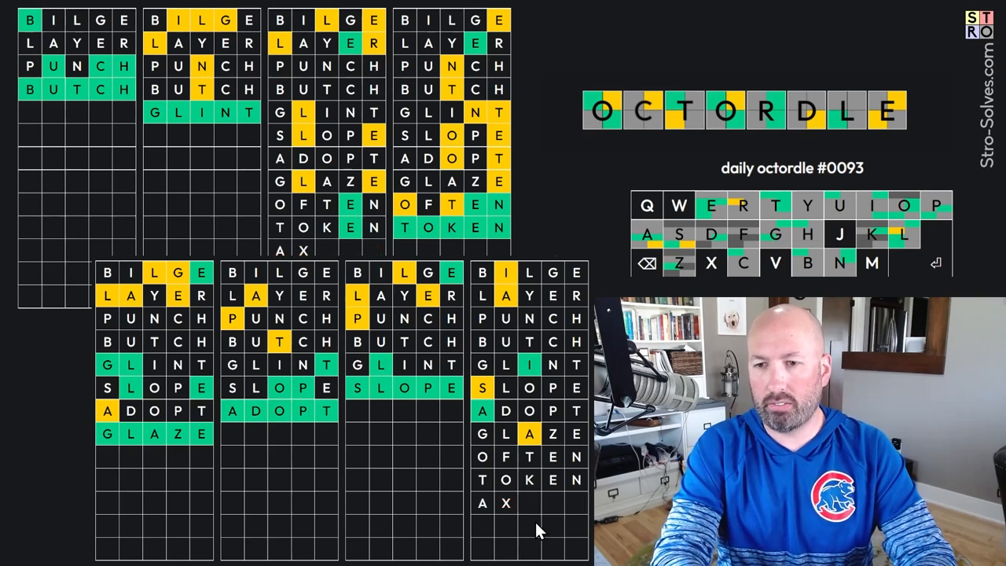
Enter letters of a further guess below TOKEN for the remaining boards
{"action": "type", "text": "I"}
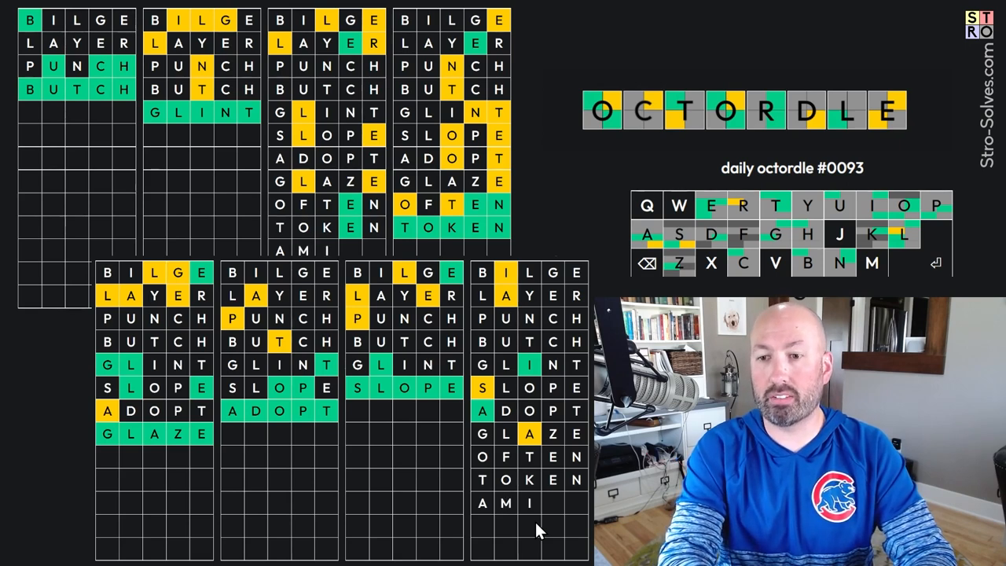
{"action": "type", "text": "S"}
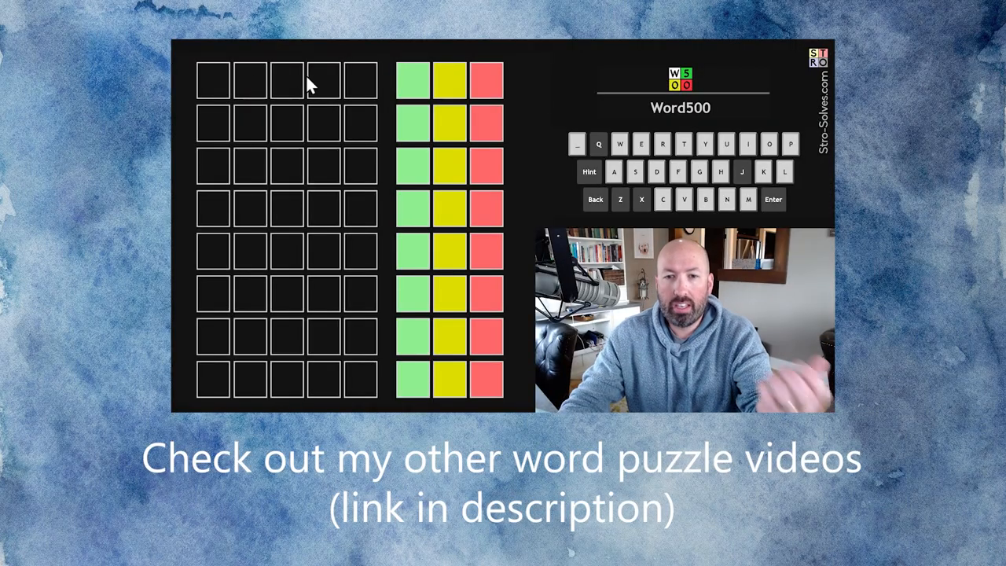
{"action": "mouse_move", "coordinate": [358, 82]}
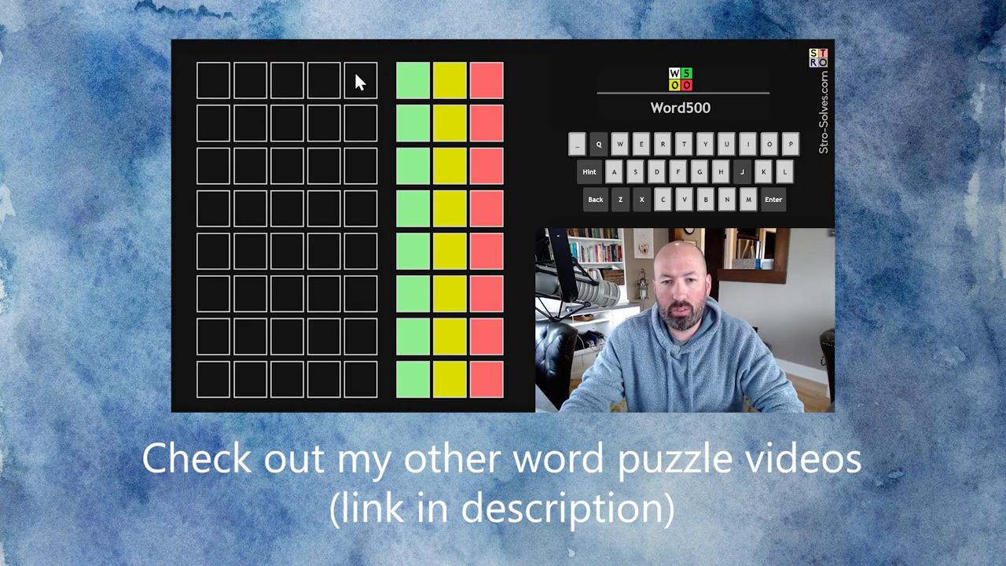
{"action": "mouse_move", "coordinate": [311, 107]}
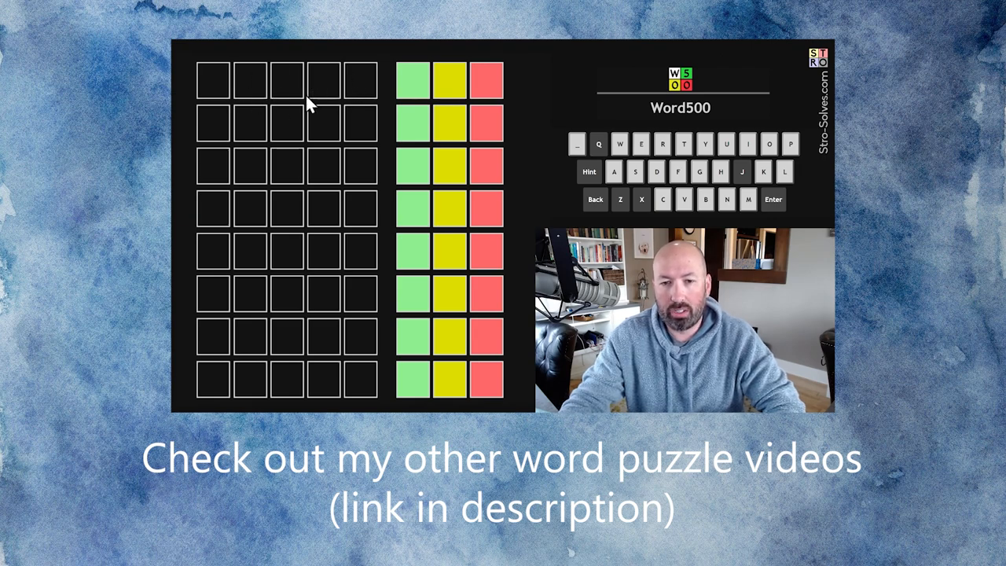